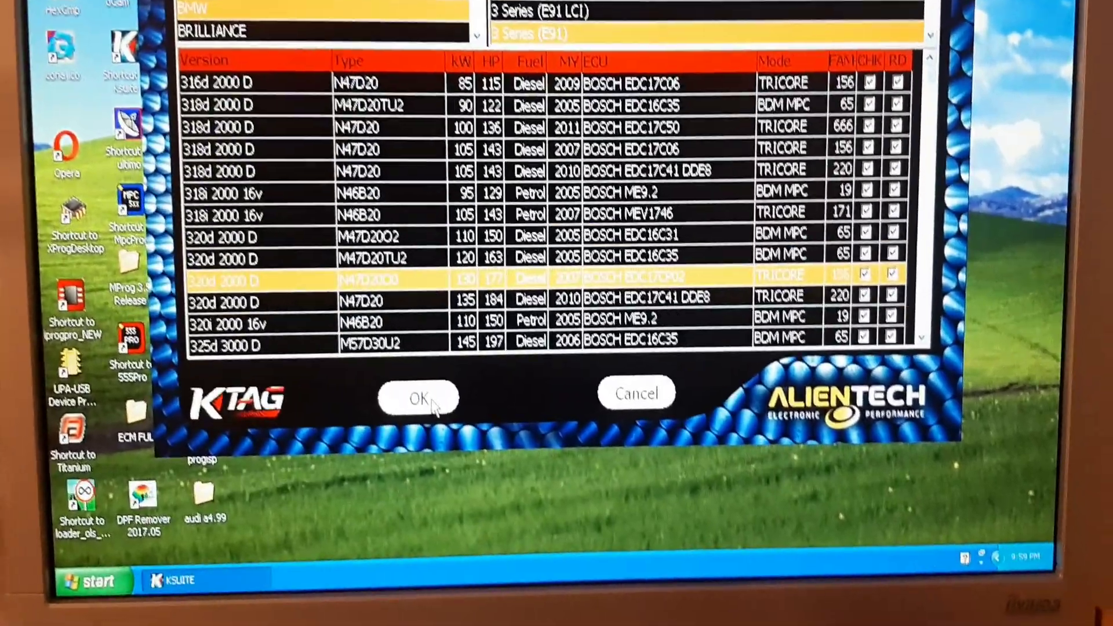
- Confirm the 320d EDC17CP02 vehicle entry and accept the Bosch EDC17 BMW protocol warnings
left_click(422, 399)
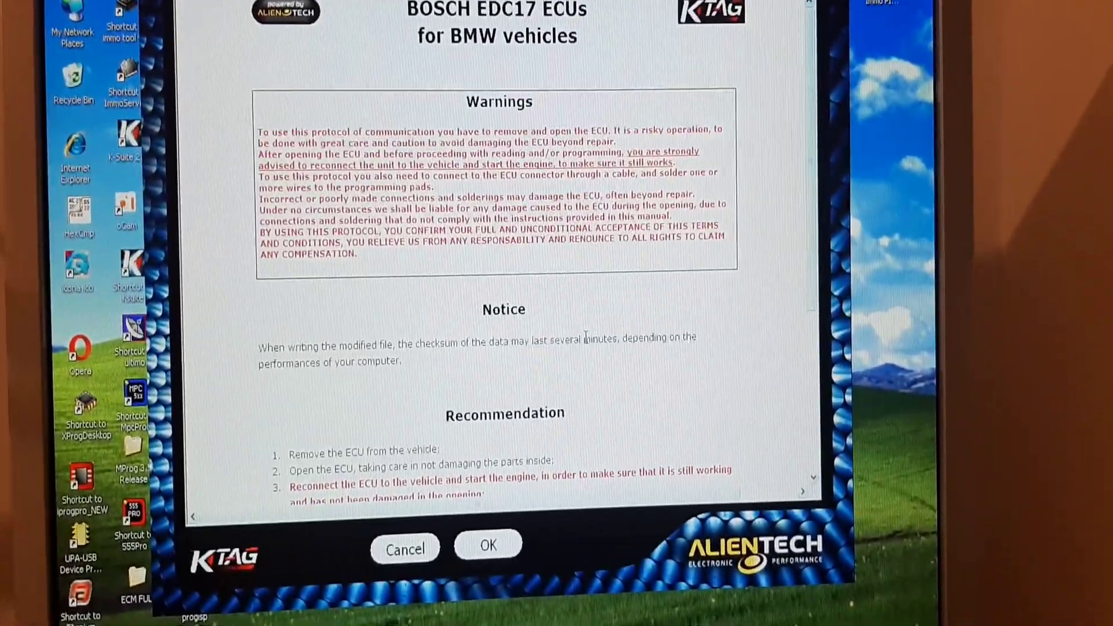
scroll("down", 3)
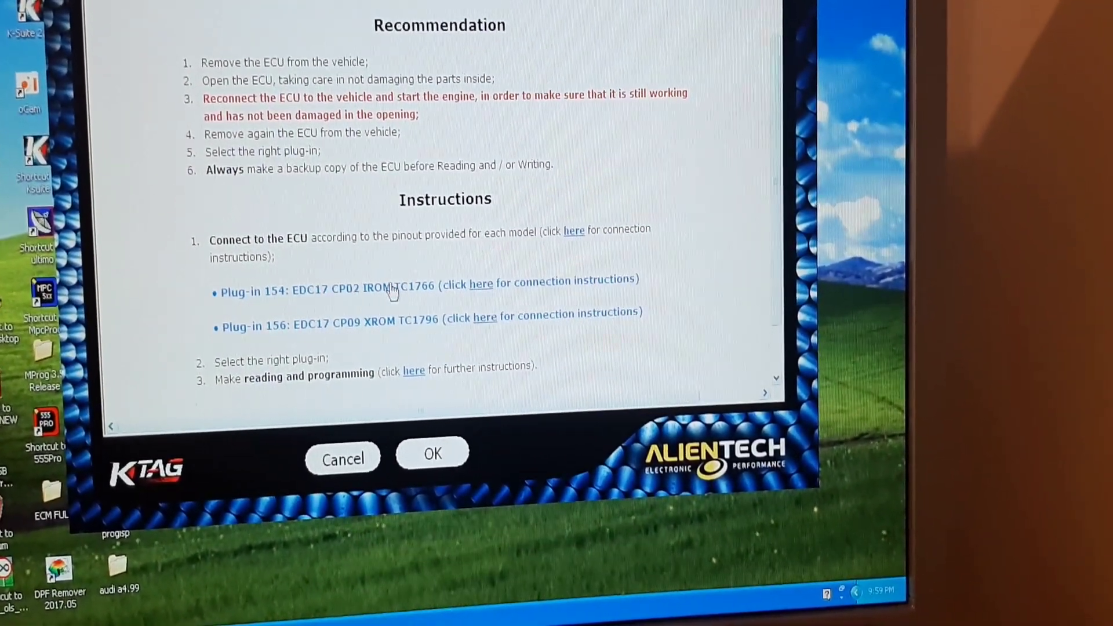
scroll("down", 3)
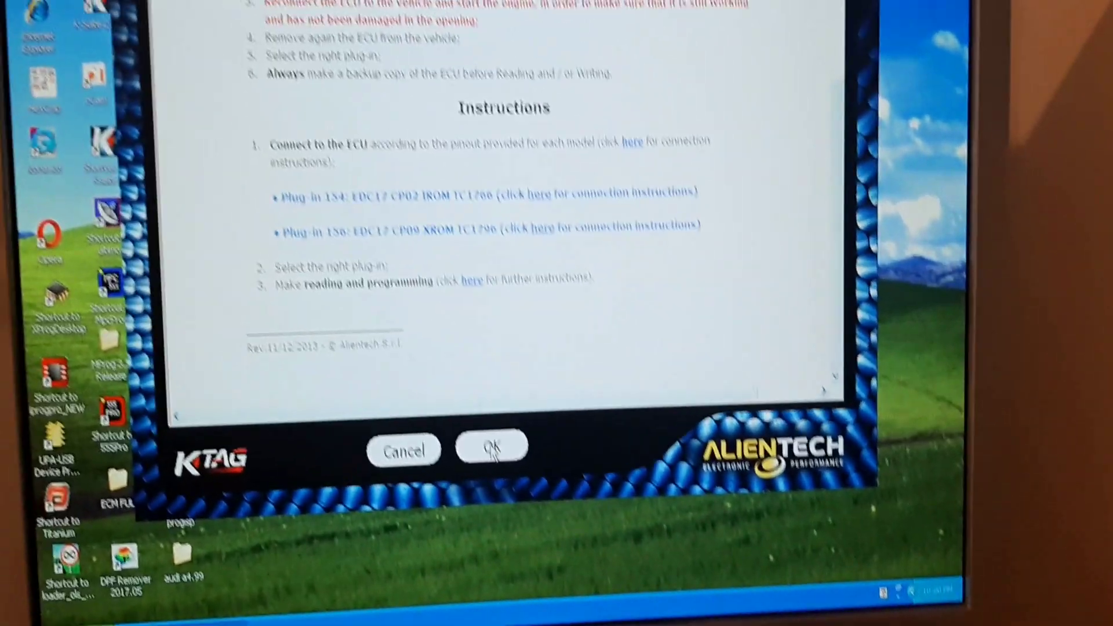
left_click(493, 449)
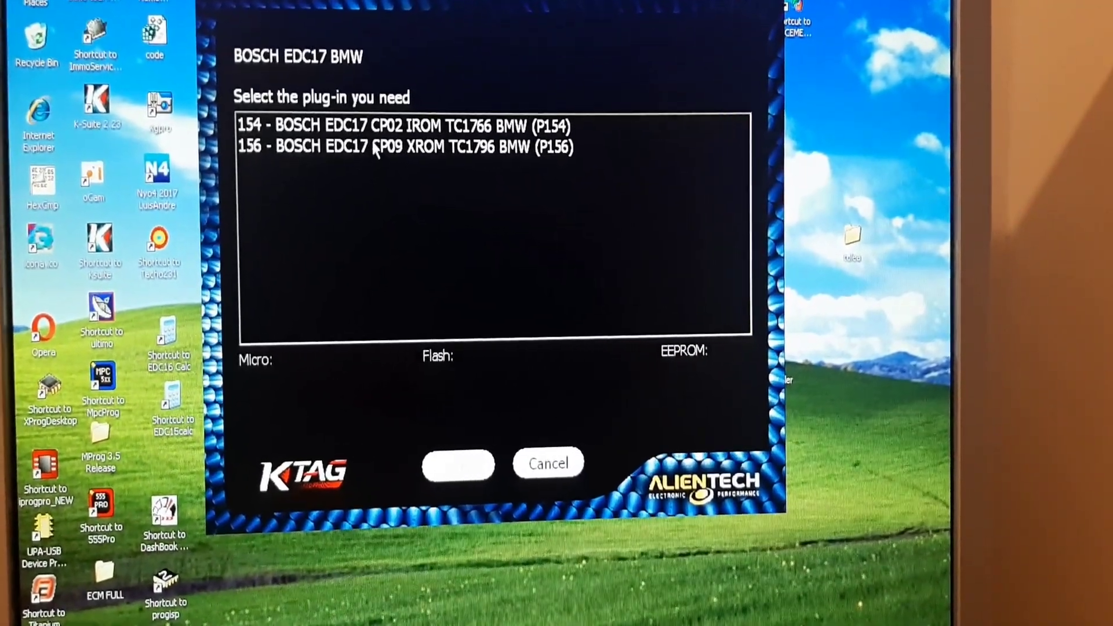
- Load plug-in 154, BOSCH EDC17 CP02 IROM TC1766 BMW (P154)
left_click(403, 126)
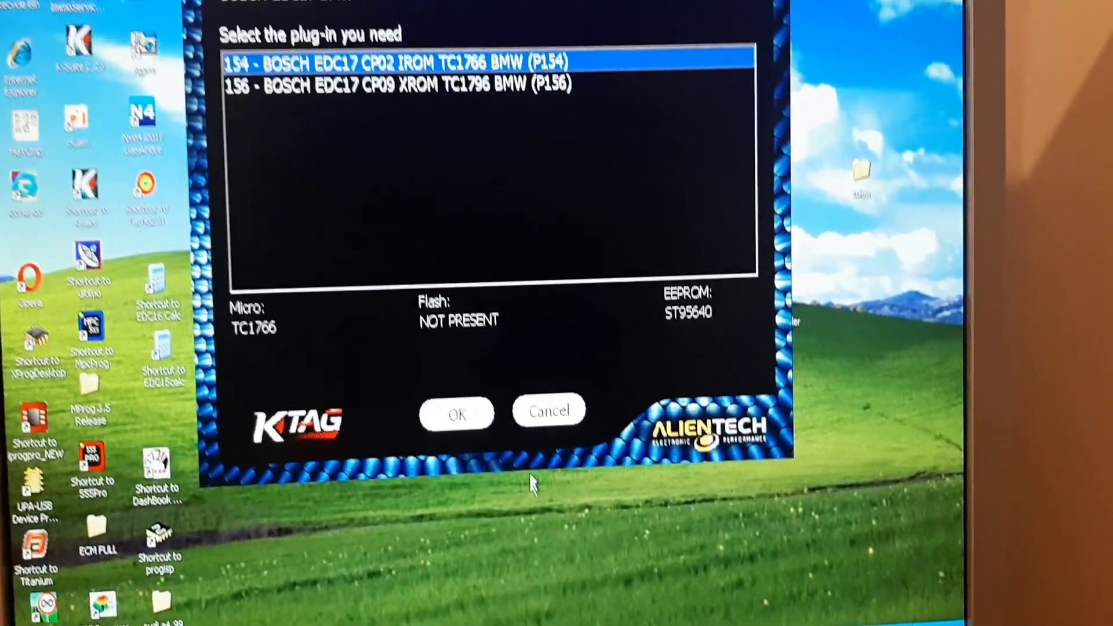
left_click(460, 414)
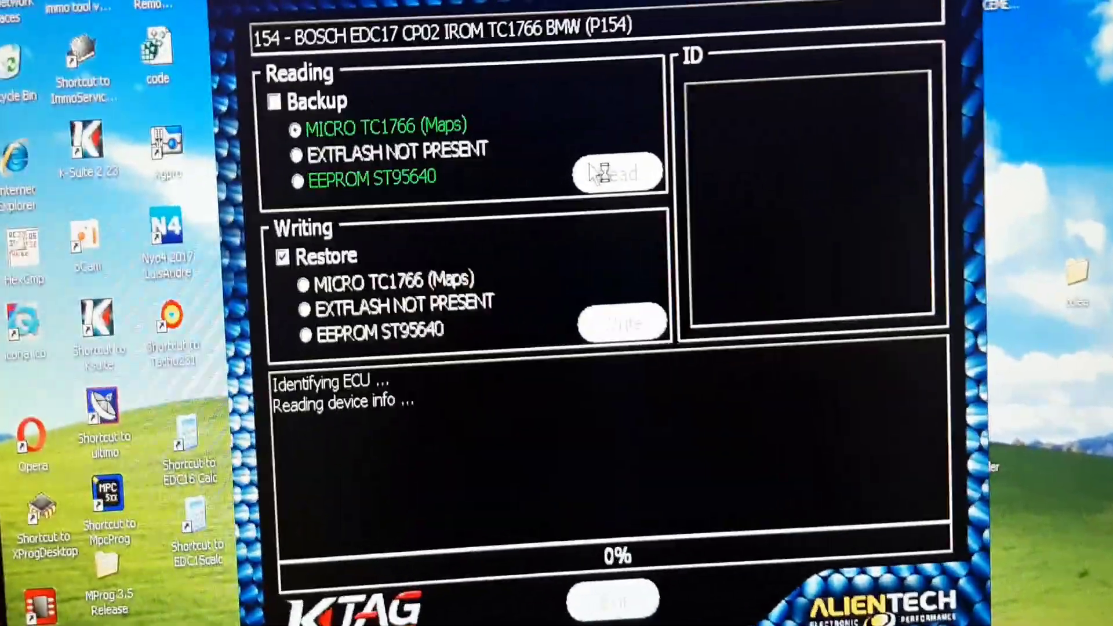
- Start a Read with MICRO TC1766 selected to identify the connected ECU
left_click(612, 170)
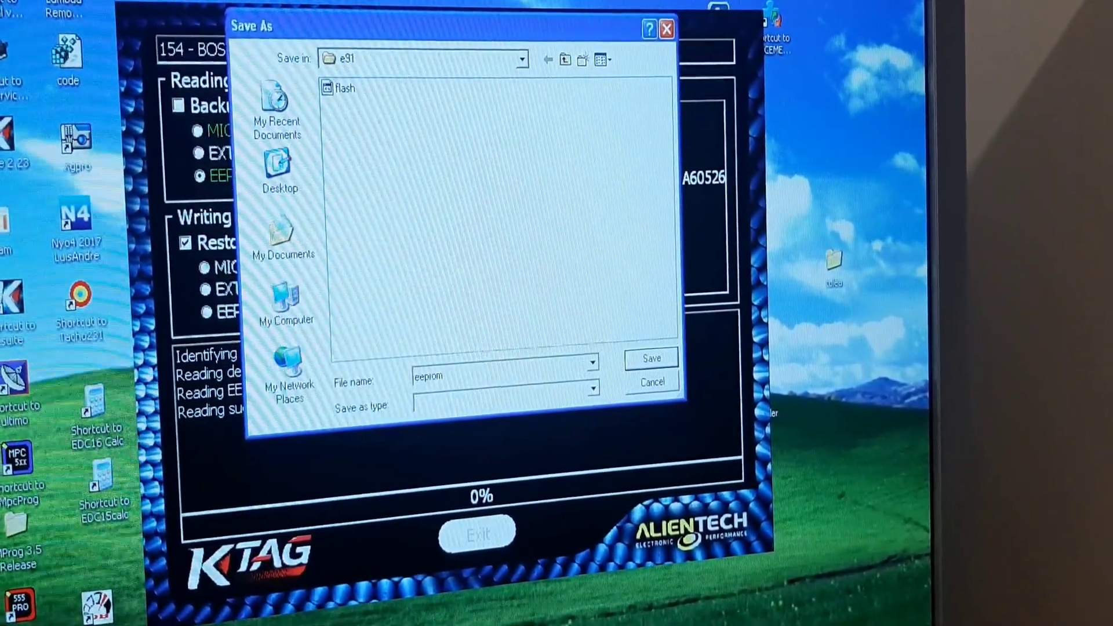
- Save the EEPROM backup as 'eeprom' in the e91 folder
left_click(651, 358)
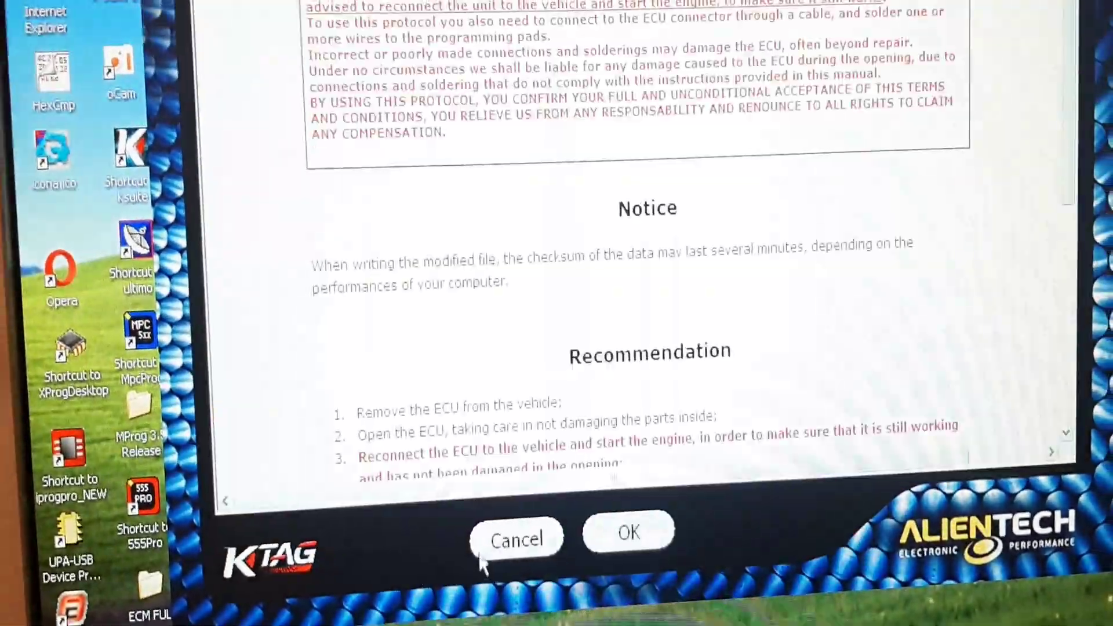
- Accept the protocol disclaimer and write-time notice to continue
left_click(627, 535)
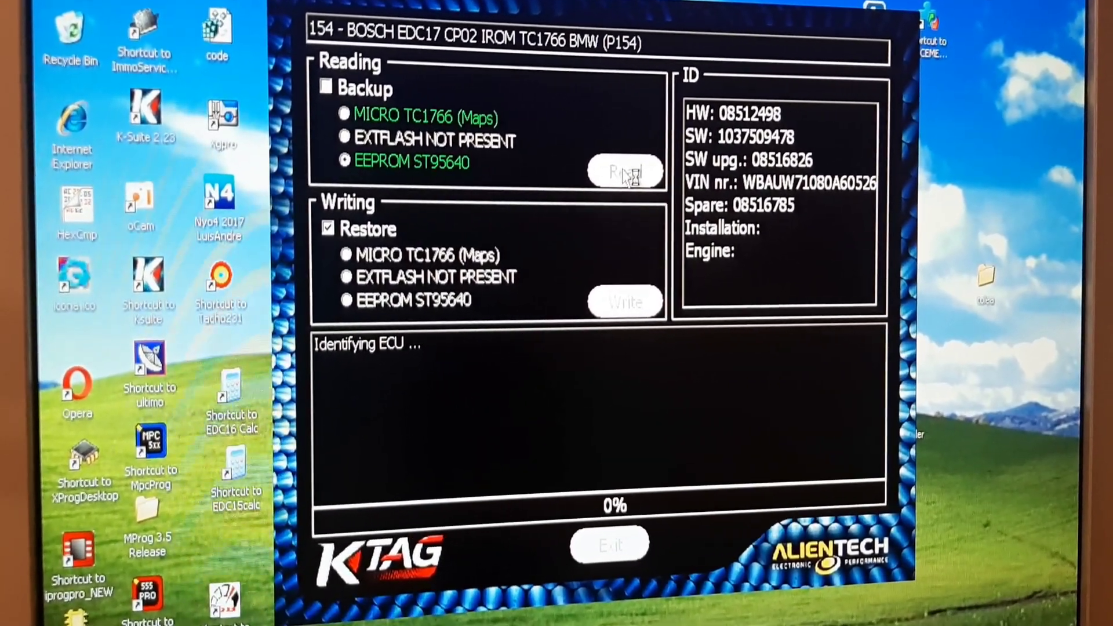
- Start reading the EEPROM ST95640 backup from the ECU
left_click(625, 169)
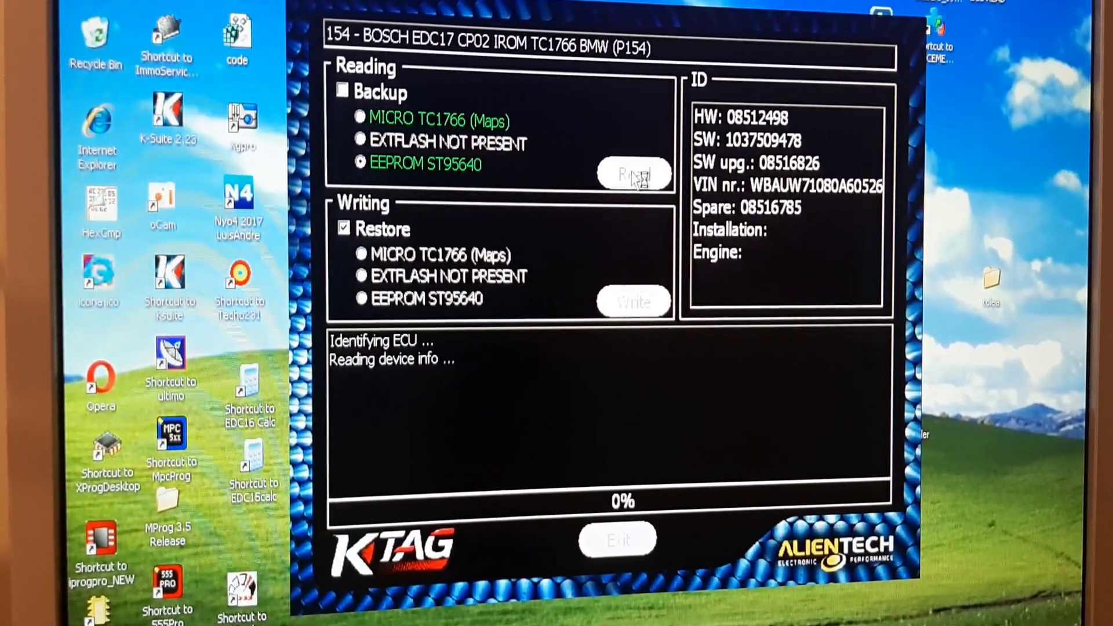
left_click(635, 172)
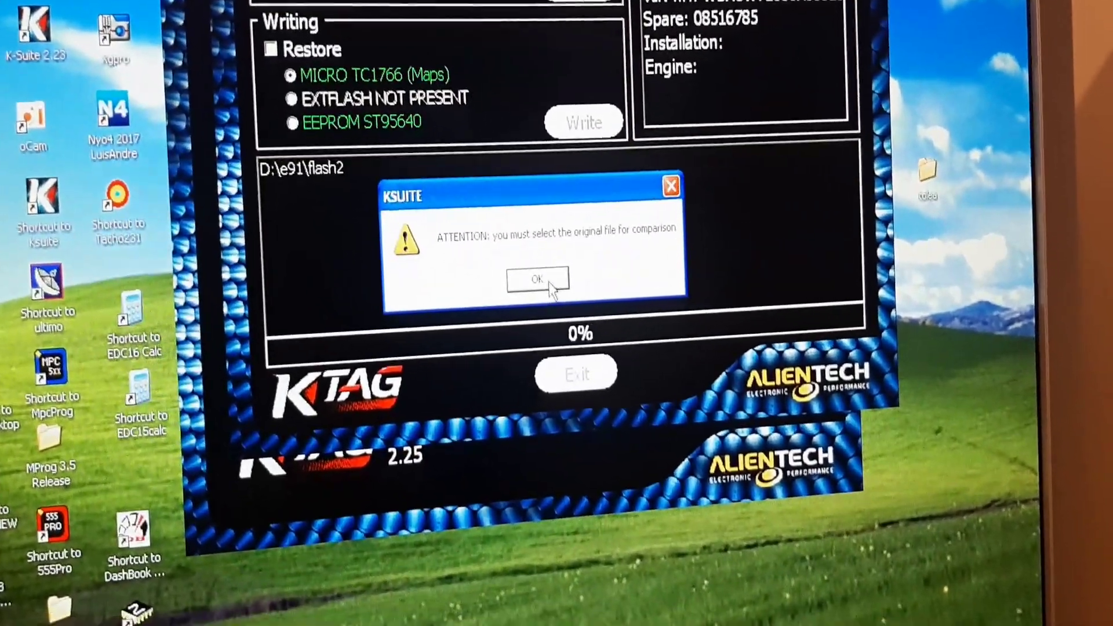
- Acknowledge the original-file warning and choose flash2 from e91 as the comparison file
left_click(537, 278)
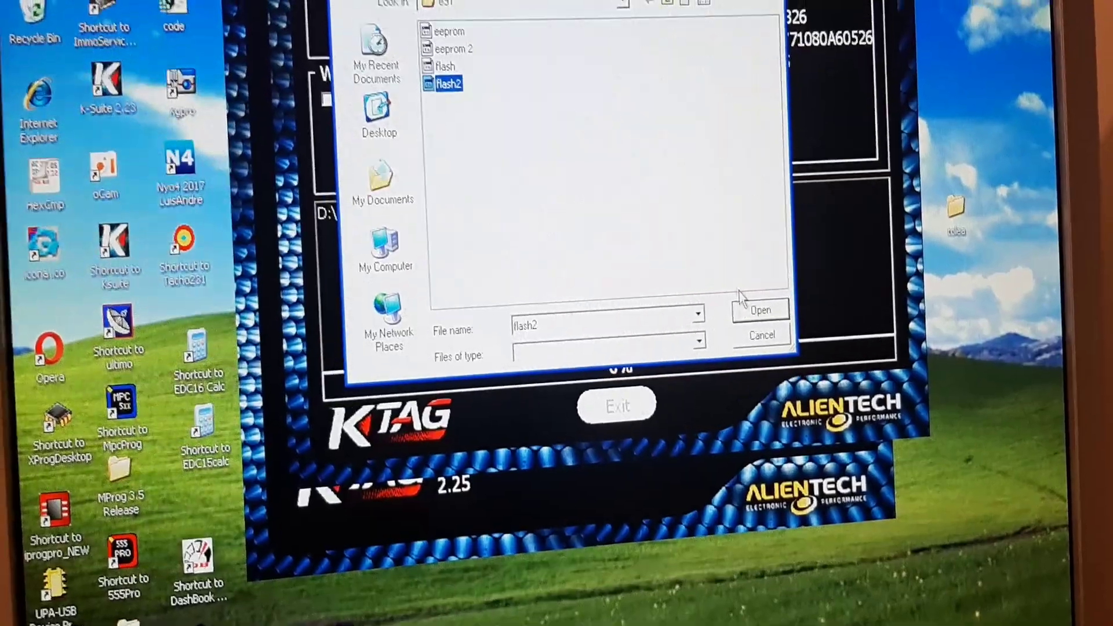
left_click(761, 310)
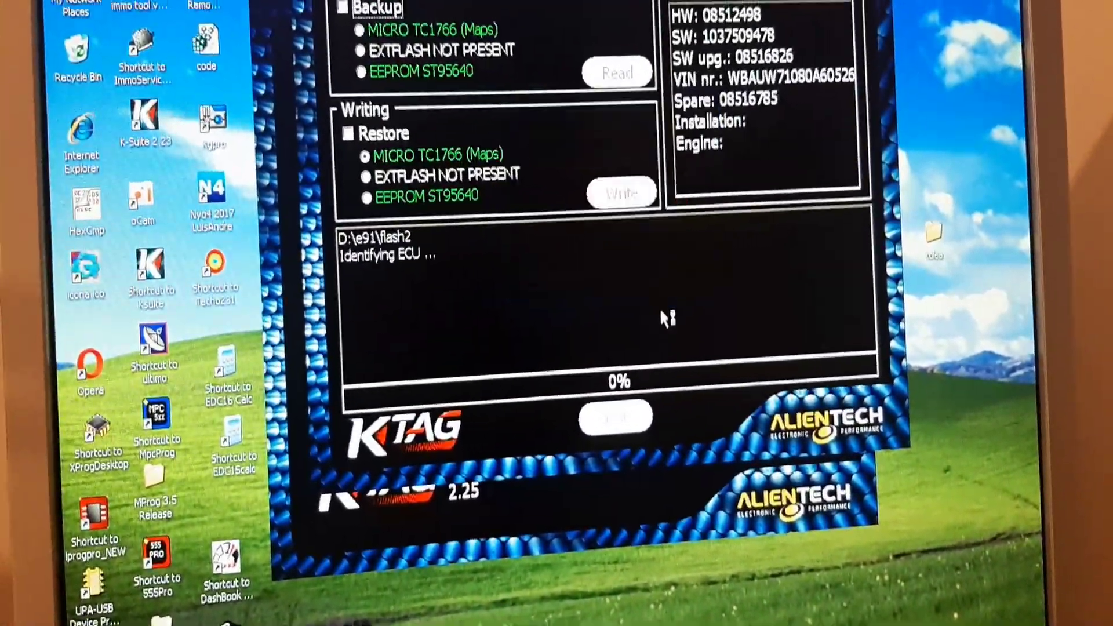